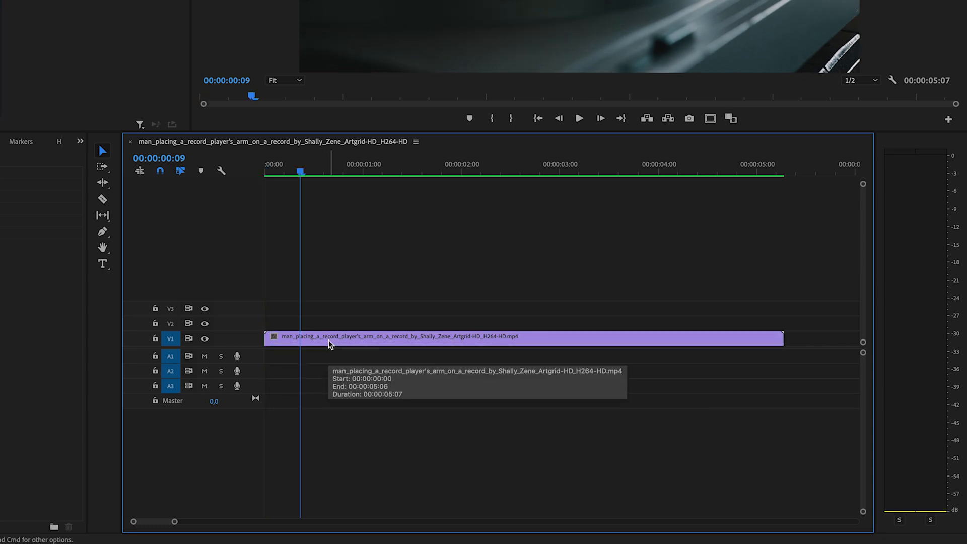
Alt-drag the record-player clip from V1 onto V2 to make a duplicate.
{"action": "left_click_drag", "start_coordinate": [331, 343], "coordinate": [339, 326]}
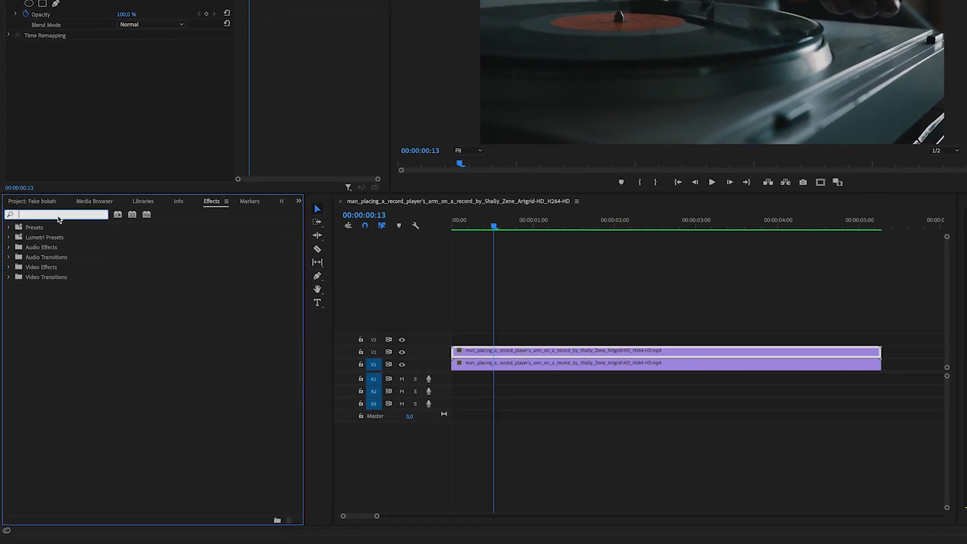
Find Directional Blur in Effects and apply it to the upper V2 clip.
{"action": "type", "text": "direct"}
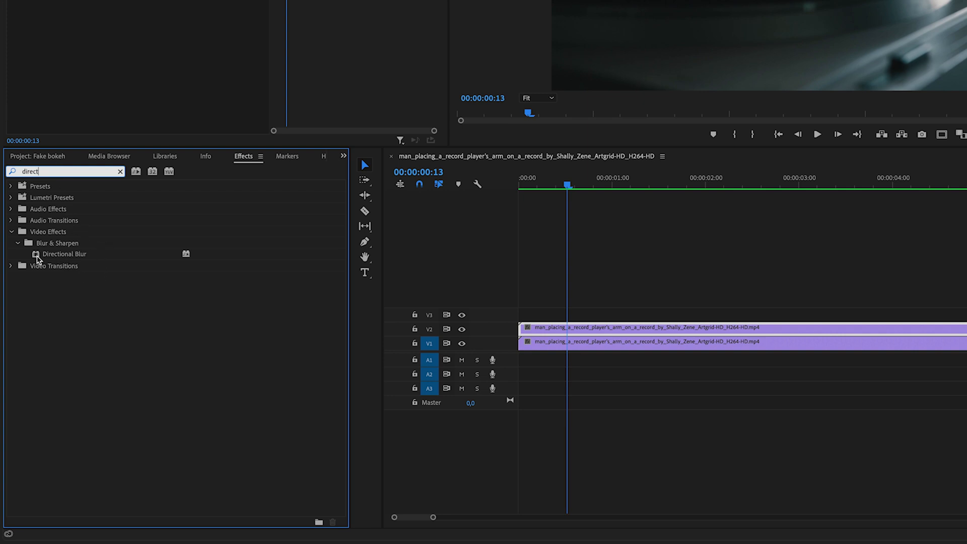
{"action": "left_click_drag", "start_coordinate": [64, 254], "coordinate": [604, 333]}
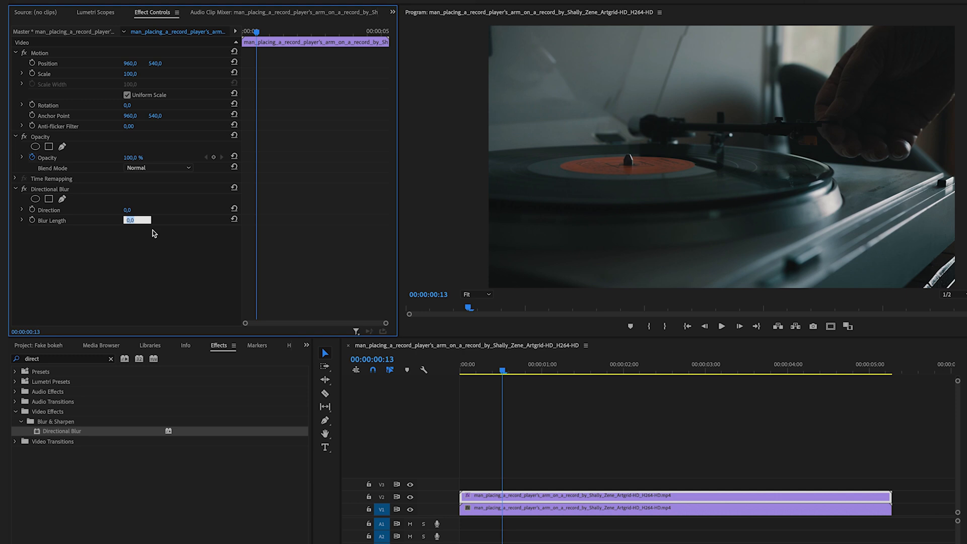
Set the Directional Blur length to 700 and its direction to 0°.
{"action": "type", "text": "800"}
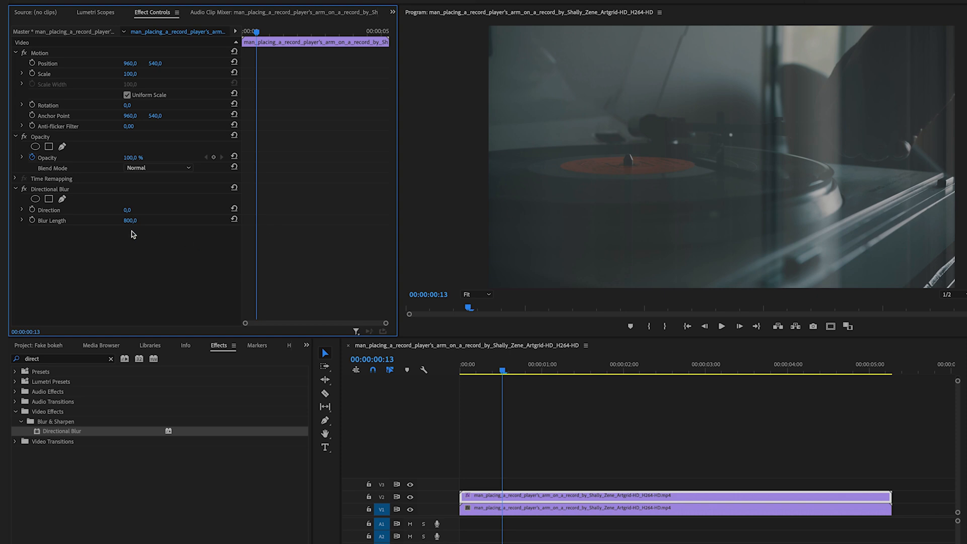
{"action": "left_click_drag", "start_coordinate": [130, 221], "coordinate": [123, 221]}
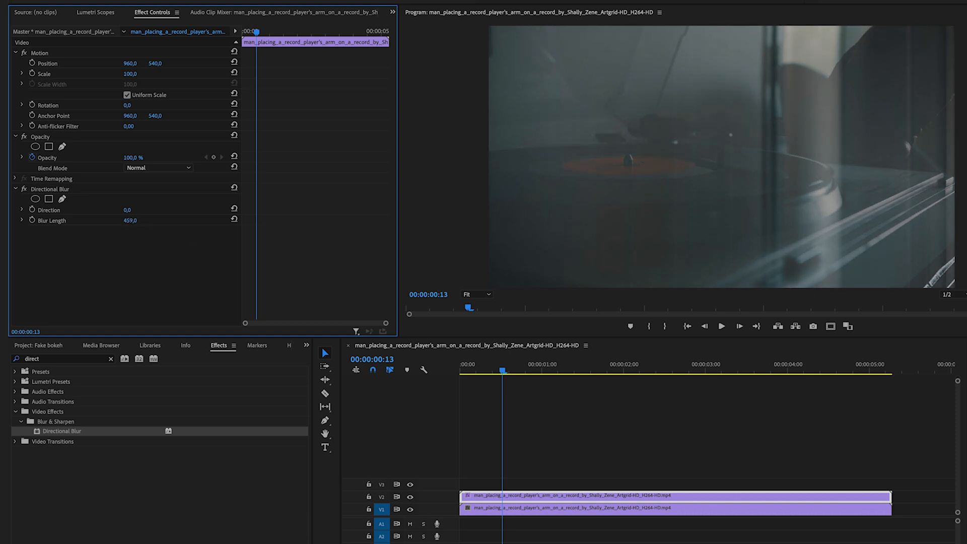
{"action": "left_click", "coordinate": [460, 8]}
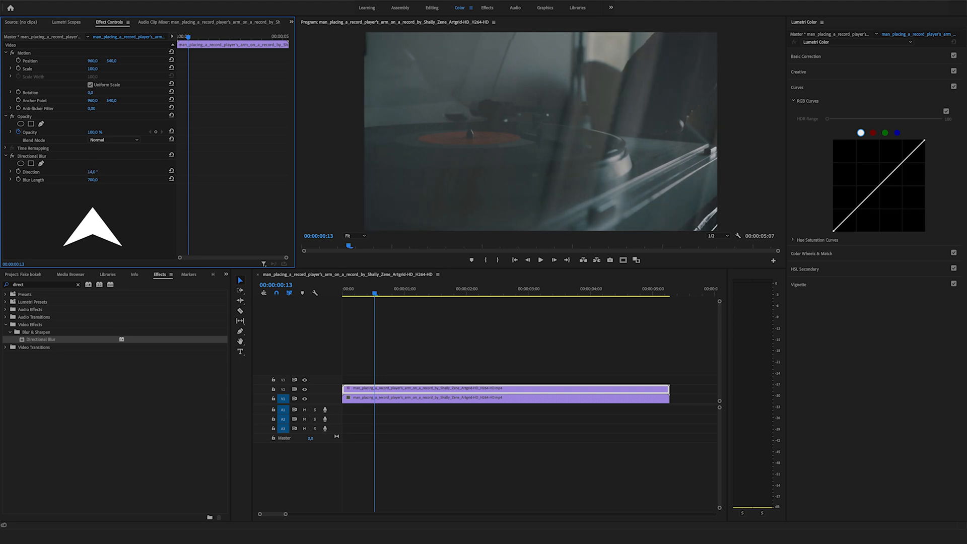
{"action": "type", "text": "0"}
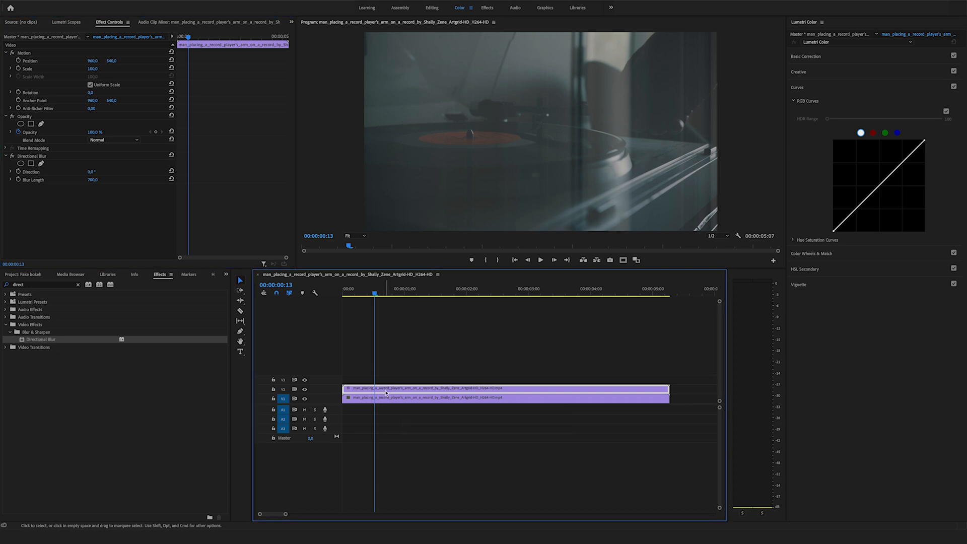
{"action": "mouse_move", "coordinate": [332, 325]}
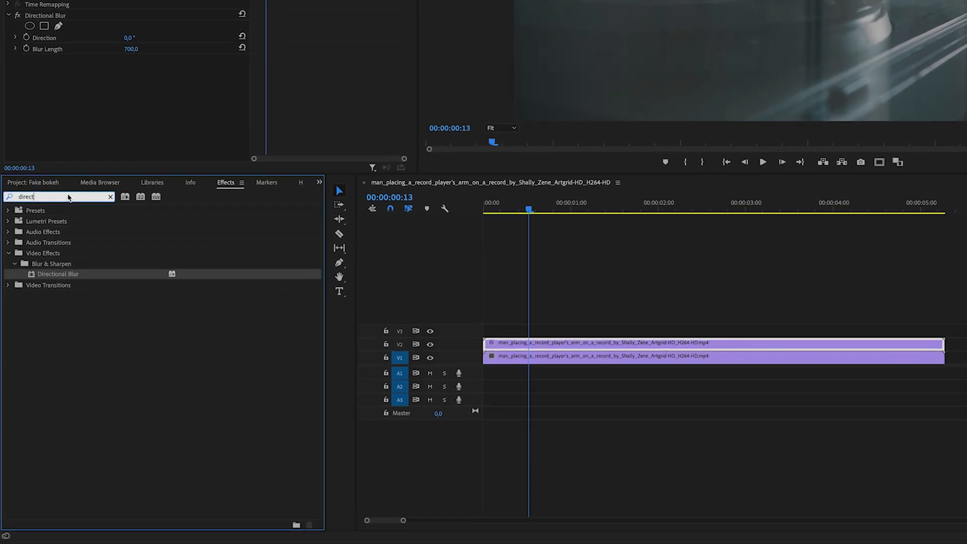
Apply a Tint effect to the V2 clip with Map White To set to dark red.
{"action": "type", "text": "tint"}
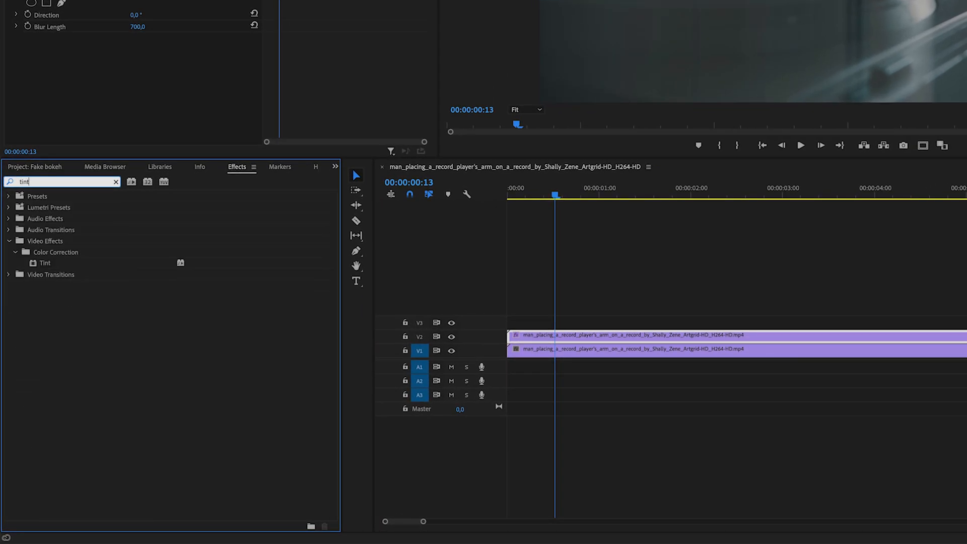
{"action": "left_click", "coordinate": [460, 7]}
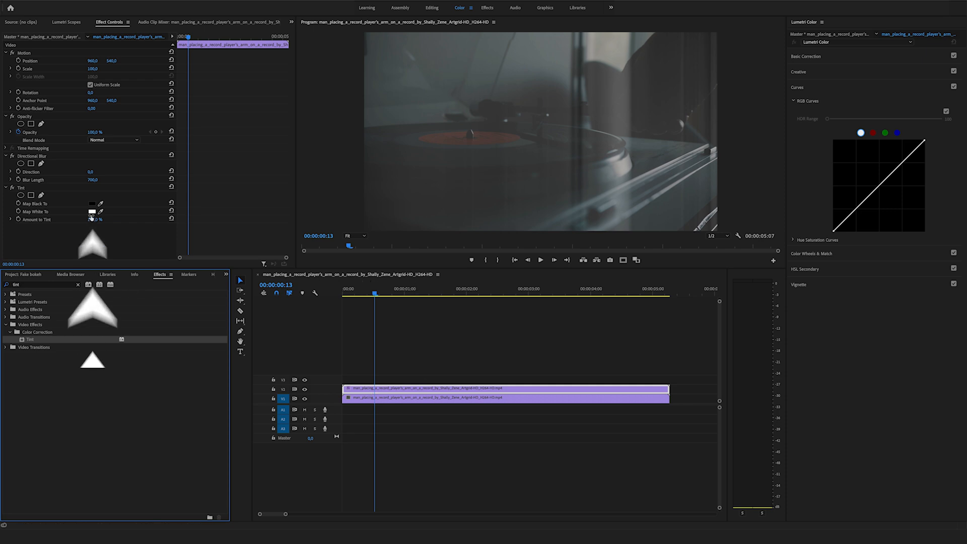
{"action": "left_click", "coordinate": [91, 211]}
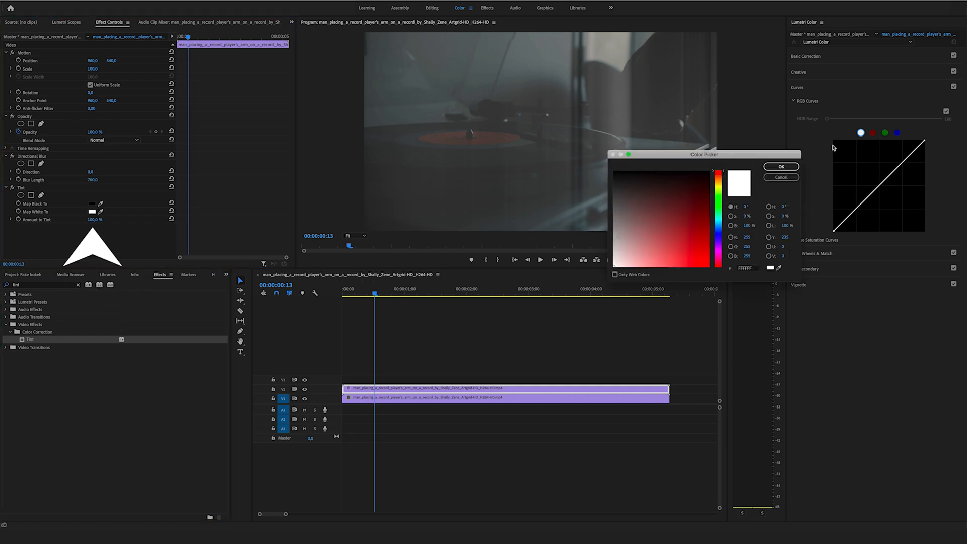
{"action": "left_click", "coordinate": [710, 219]}
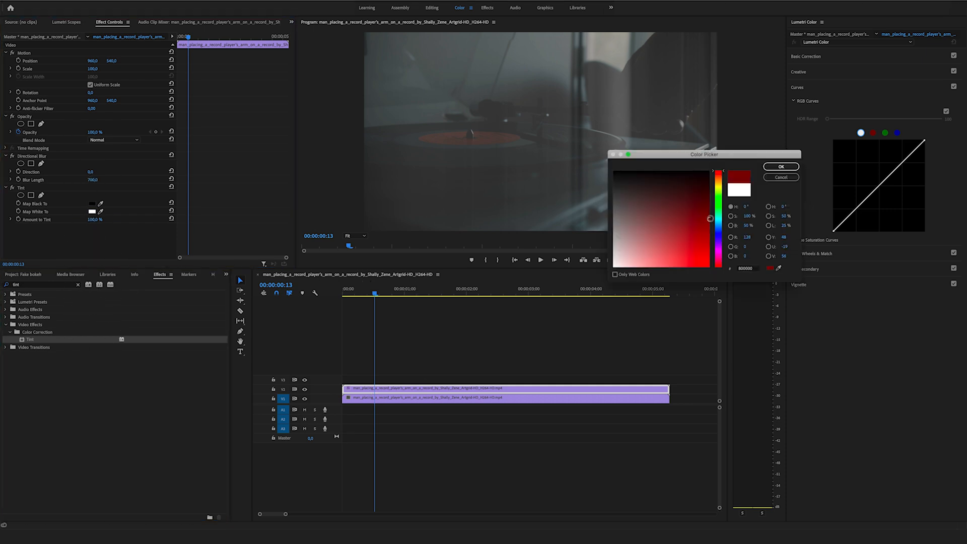
{"action": "left_click", "coordinate": [781, 167]}
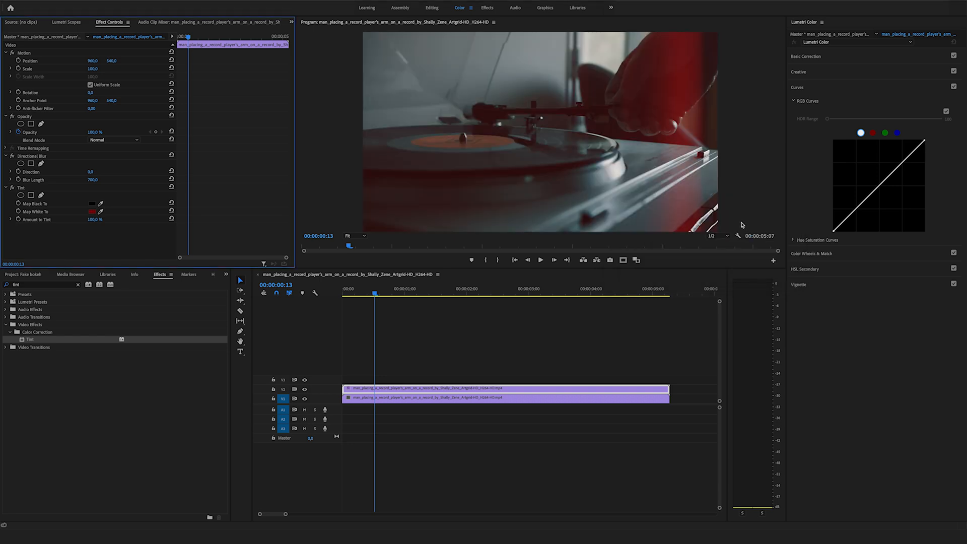
{"action": "mouse_move", "coordinate": [742, 225]}
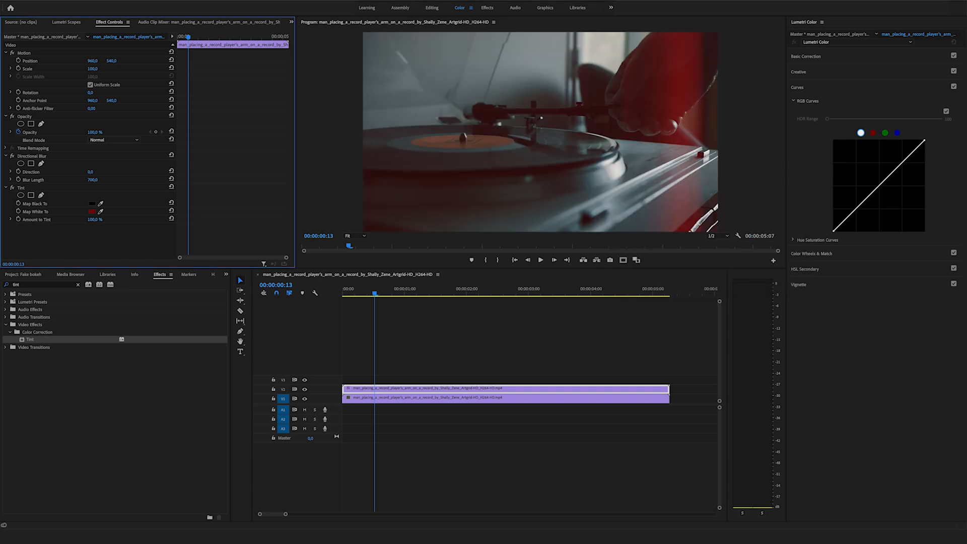
{"action": "left_click", "coordinate": [367, 294]}
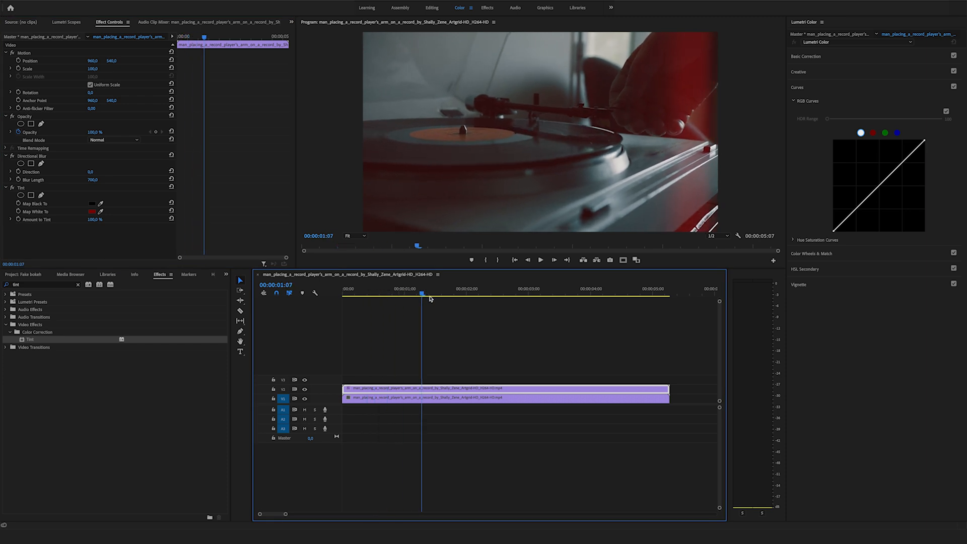
Try the Screen blend mode on the upper clip's Opacity, then reopen the blend choices.
{"action": "left_click", "coordinate": [583, 293]}
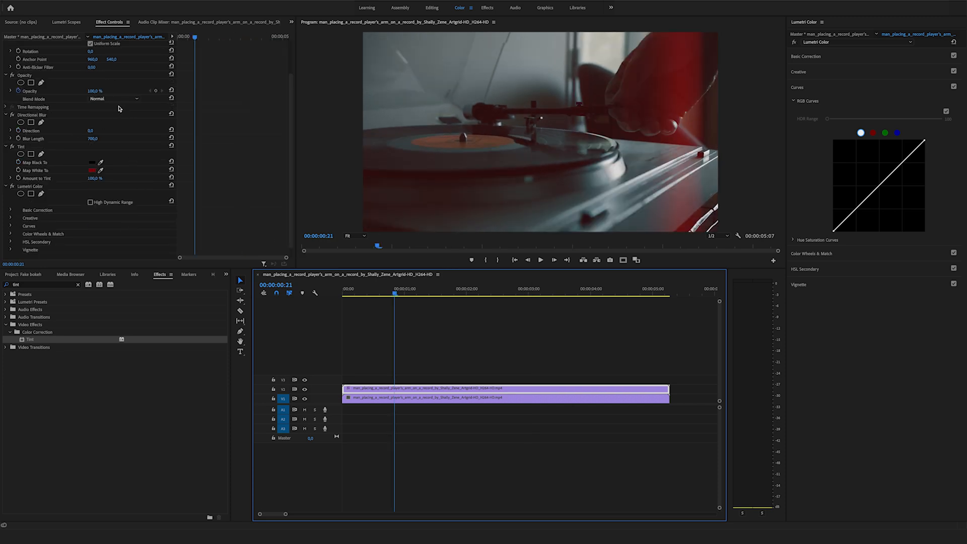
{"action": "left_click", "coordinate": [114, 98]}
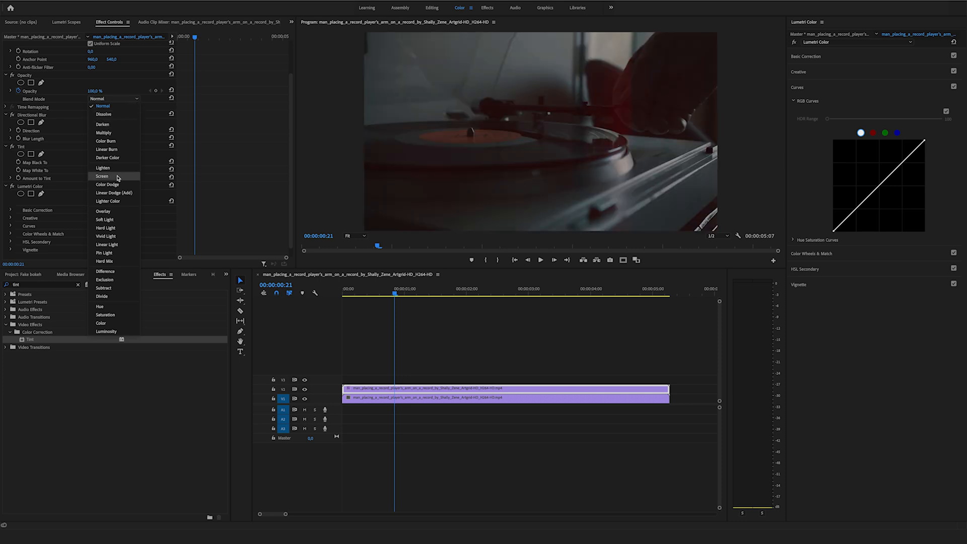
{"action": "left_click", "coordinate": [101, 176]}
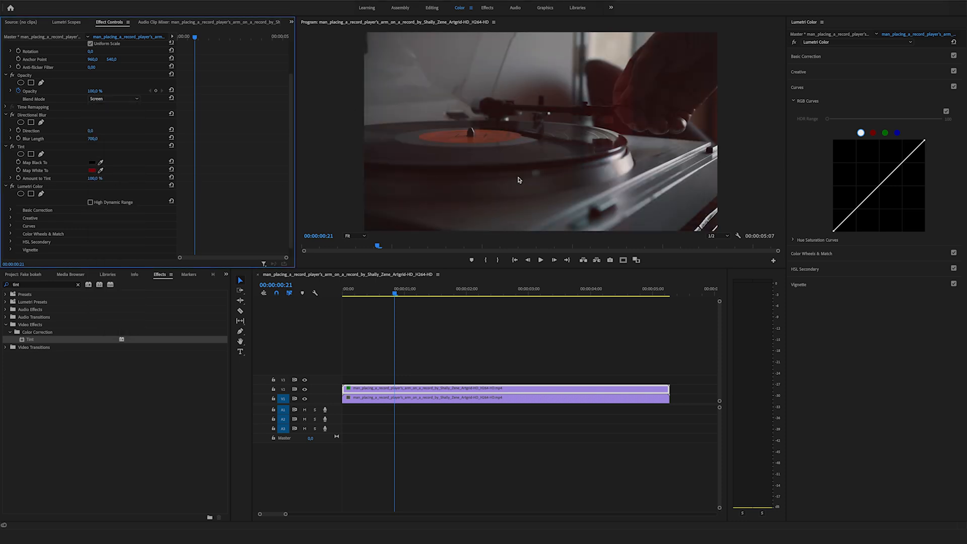
{"action": "left_click", "coordinate": [113, 98]}
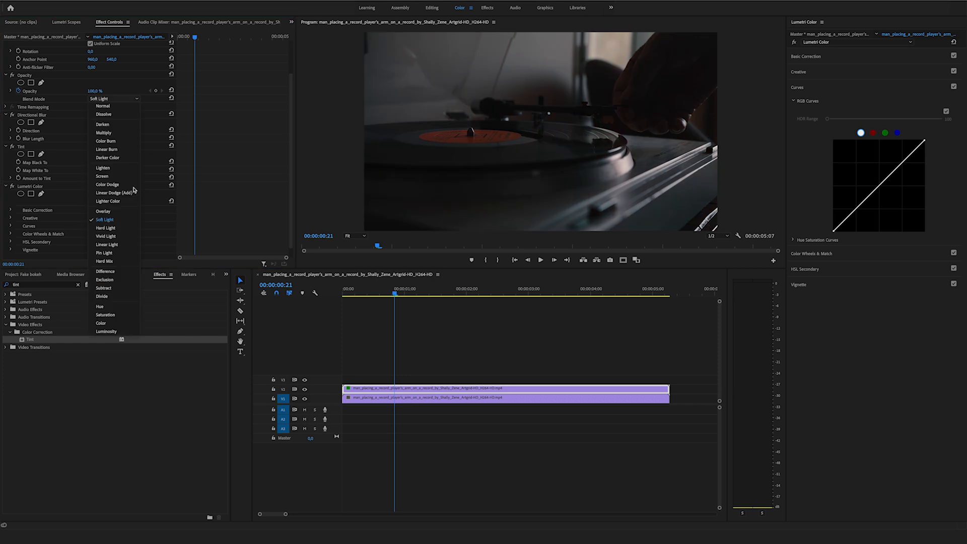
{"action": "mouse_move", "coordinate": [102, 176]}
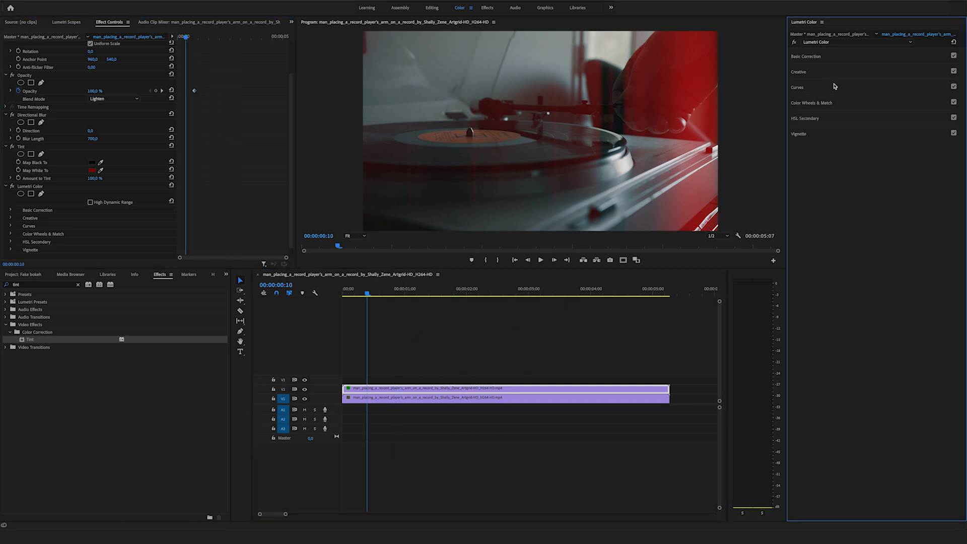
Expand Lumetri Color Curves and raise points on the RGB curve.
{"action": "left_click", "coordinate": [797, 86]}
{"action": "type", "text": "film dis"}
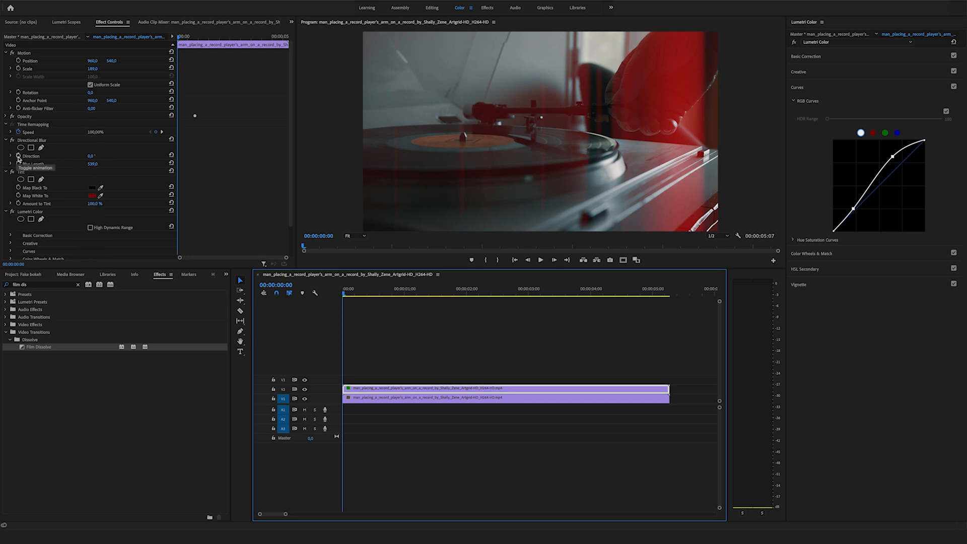
Enable keyframing on Directional Blur Direction at 0° at the clip start.
{"action": "left_click", "coordinate": [529, 289]}
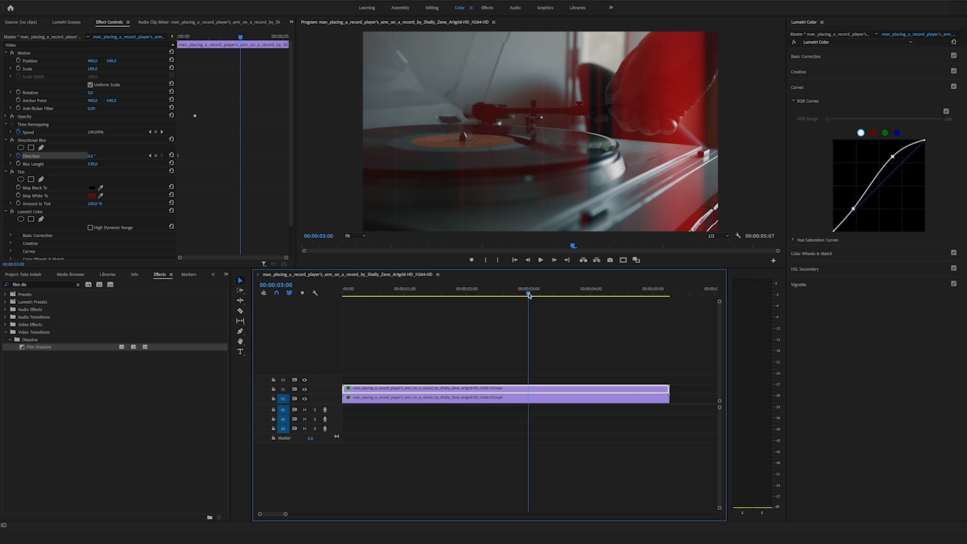